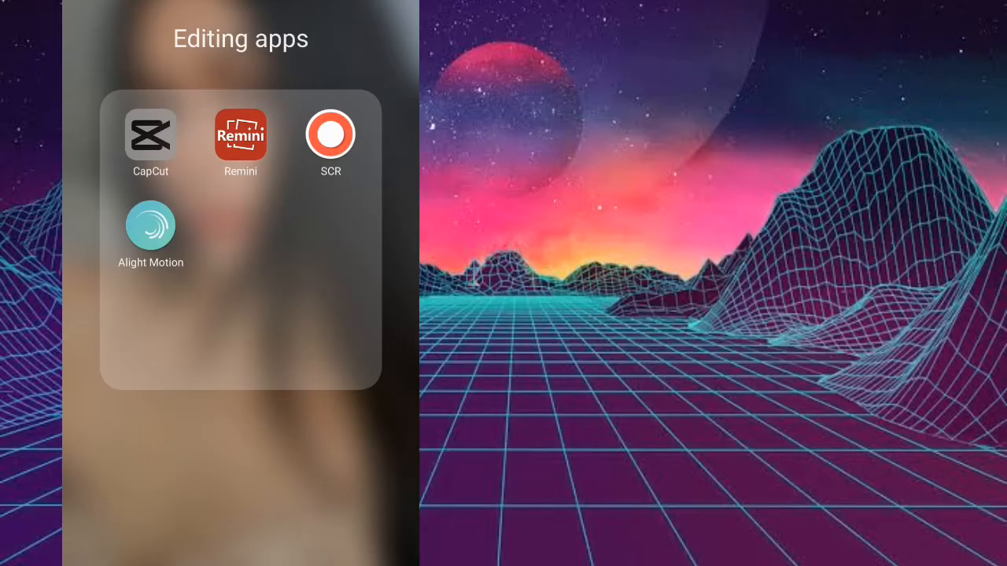
# - Launch CapCut from the Editing apps folder to start a new project with the first photo
pyautogui.click(149, 135)
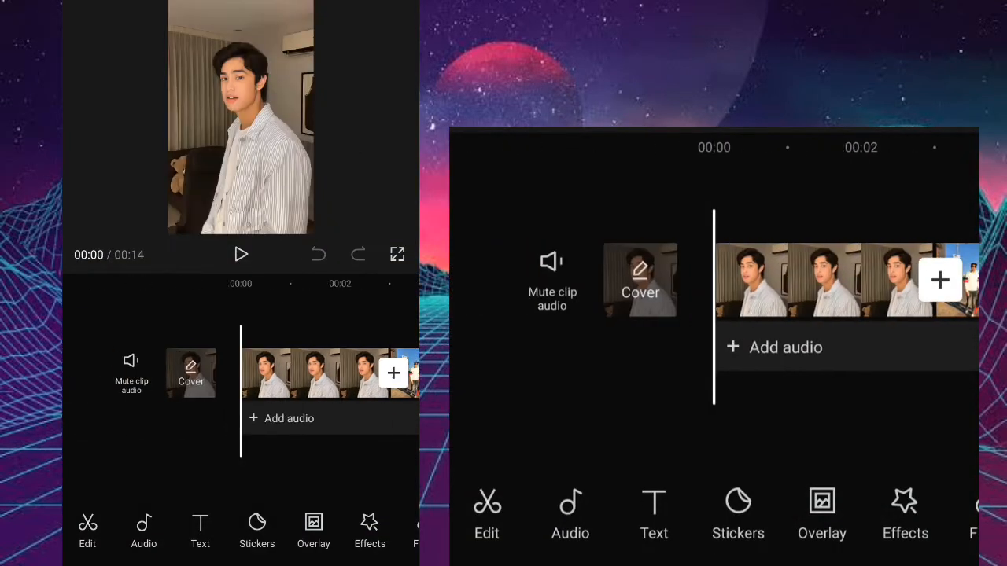
# - Add the street photo as an overlay and select its layer to position it top-right beside the first
pyautogui.hscroll(3)
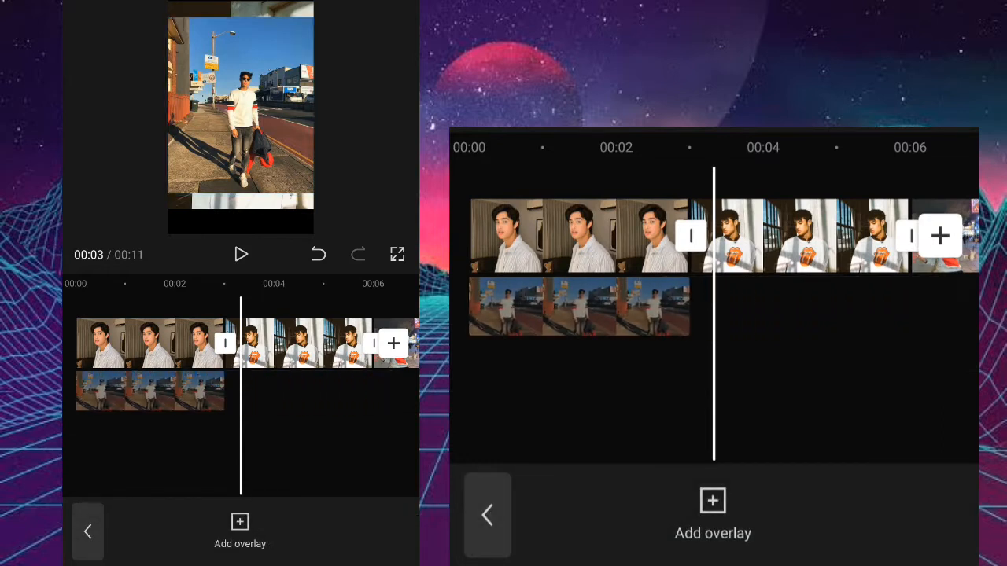
pyautogui.click(296, 391)
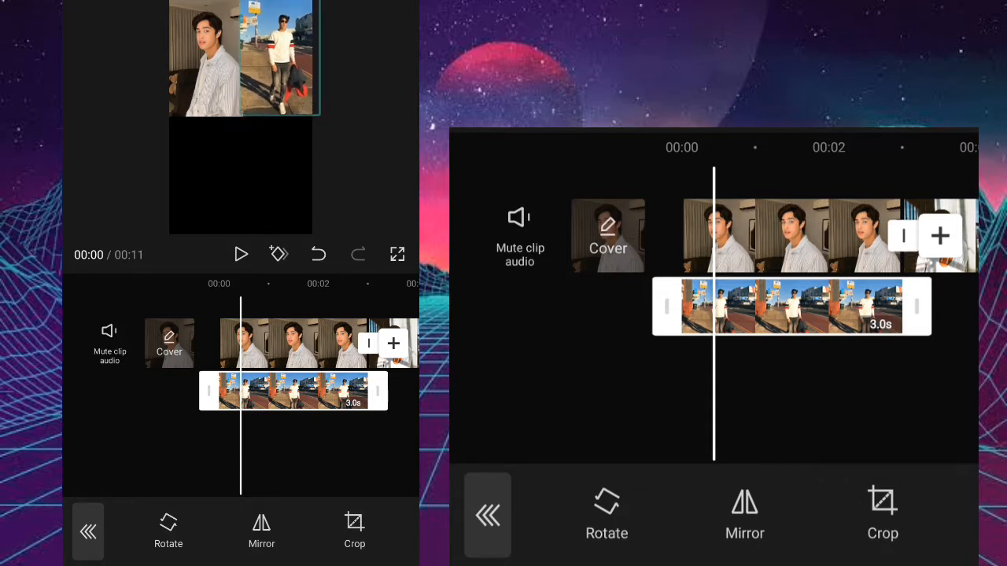
# - Add the third photo as an overlay and crop it to a 9:16 portrait ratio for the collage
pyautogui.click(396, 255)
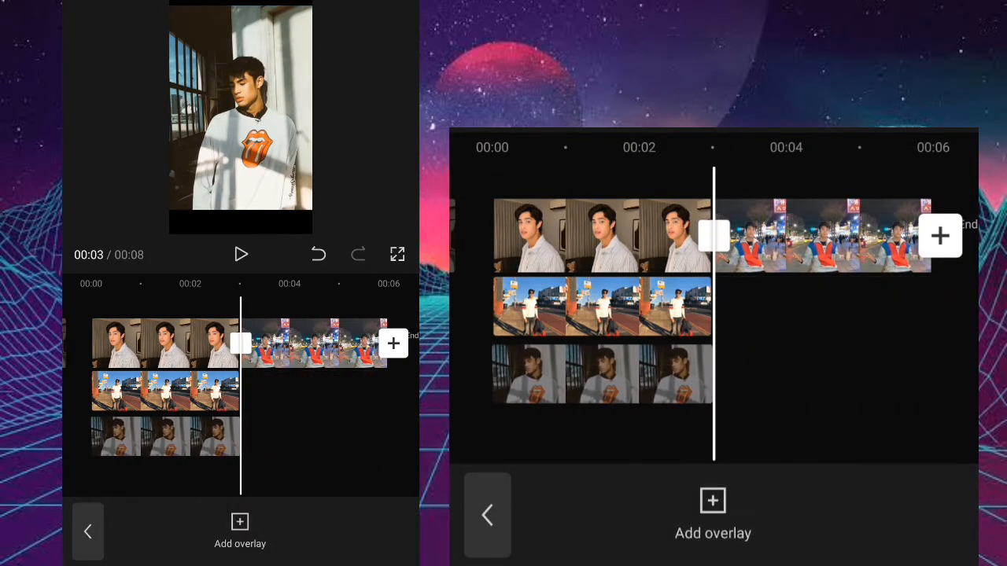
pyautogui.click(166, 425)
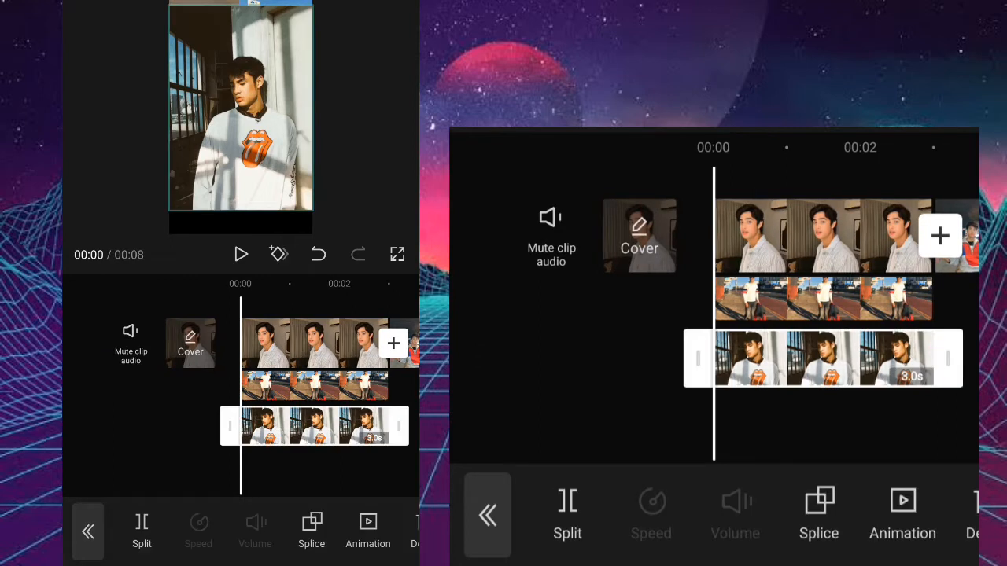
pyautogui.hscroll(3)
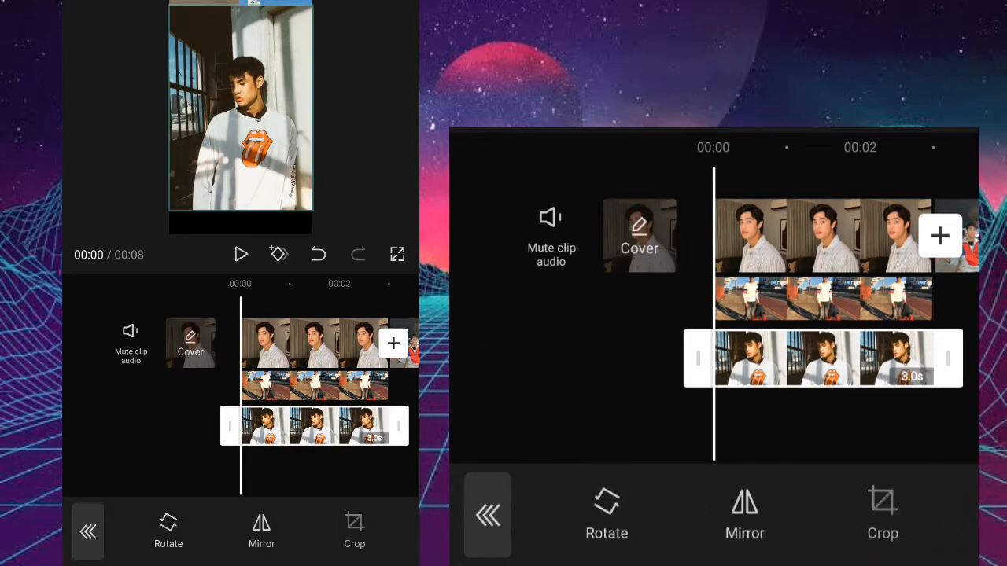
pyautogui.click(354, 532)
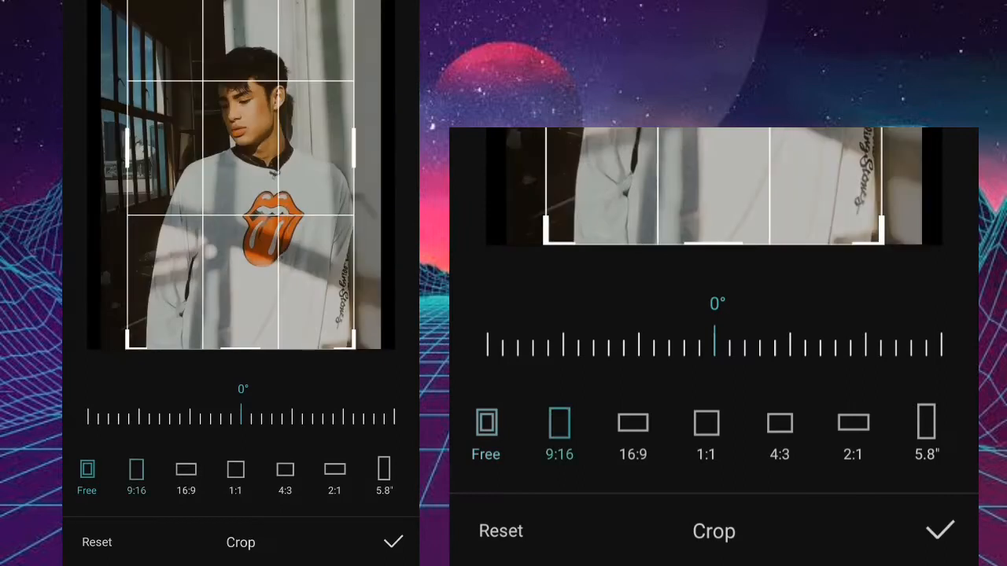
pyautogui.click(393, 542)
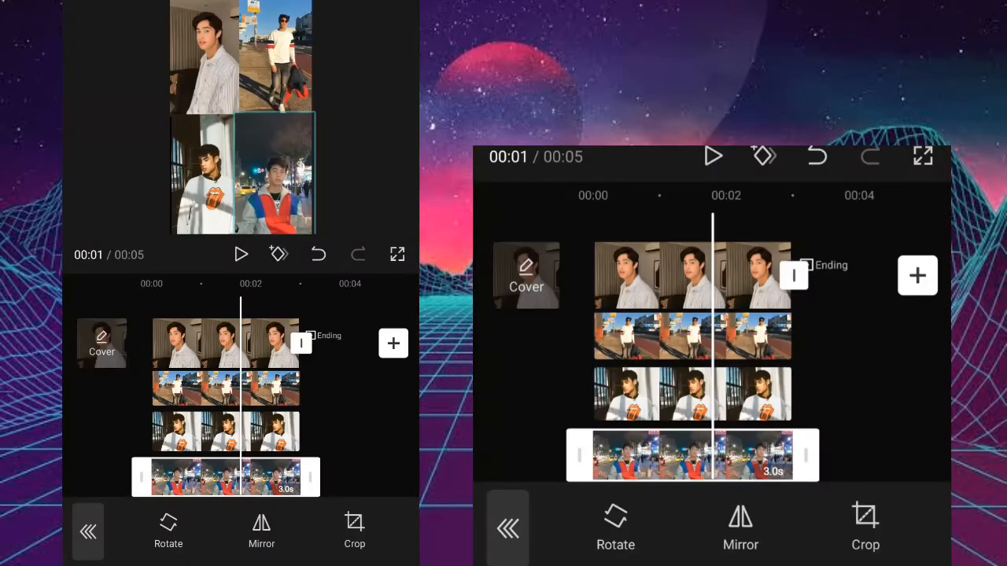
# - Browse the Trending video effects library down to Fisheye 2 from the main toolbar
pyautogui.click(790, 275)
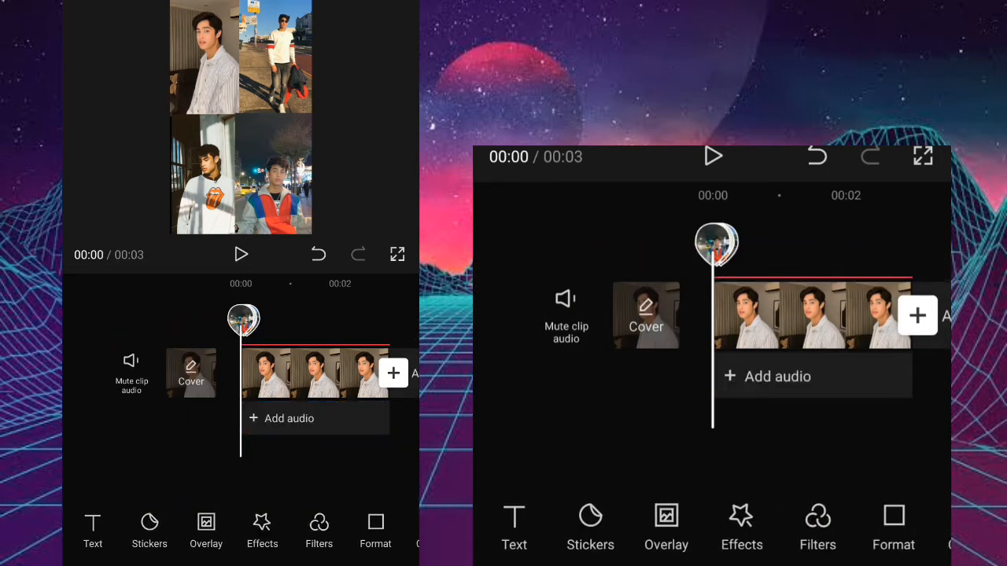
pyautogui.click(261, 527)
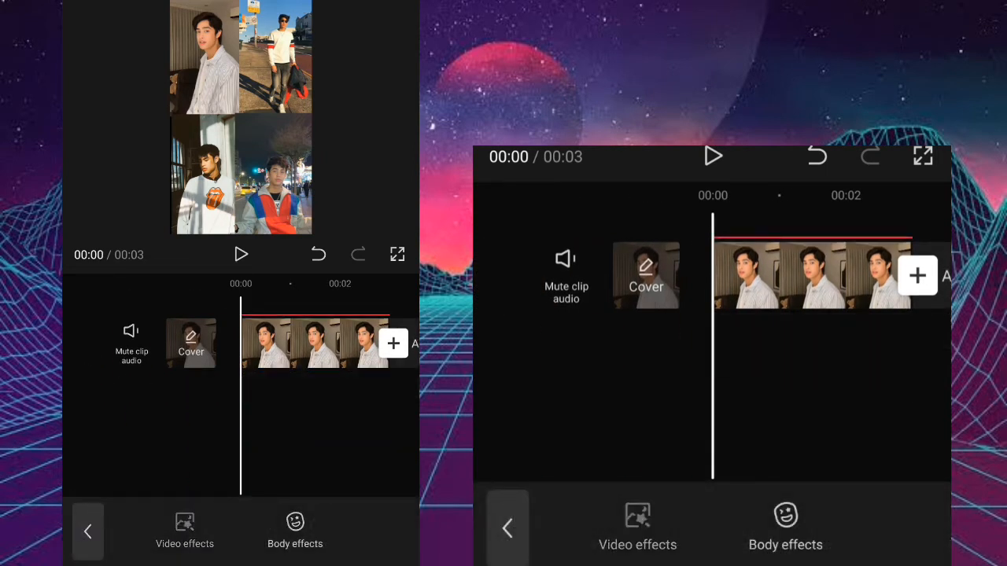
pyautogui.click(638, 529)
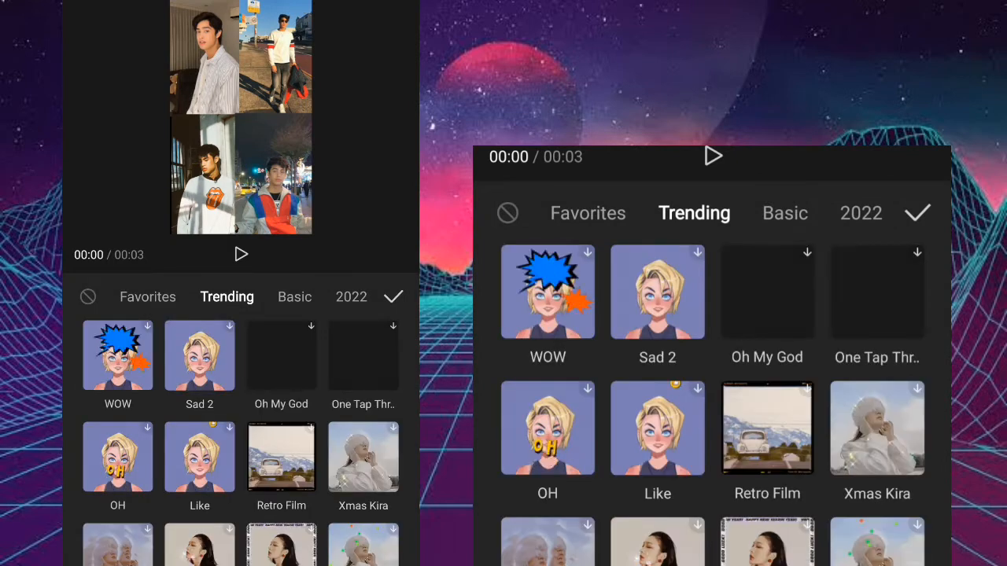
pyautogui.scroll(-3)
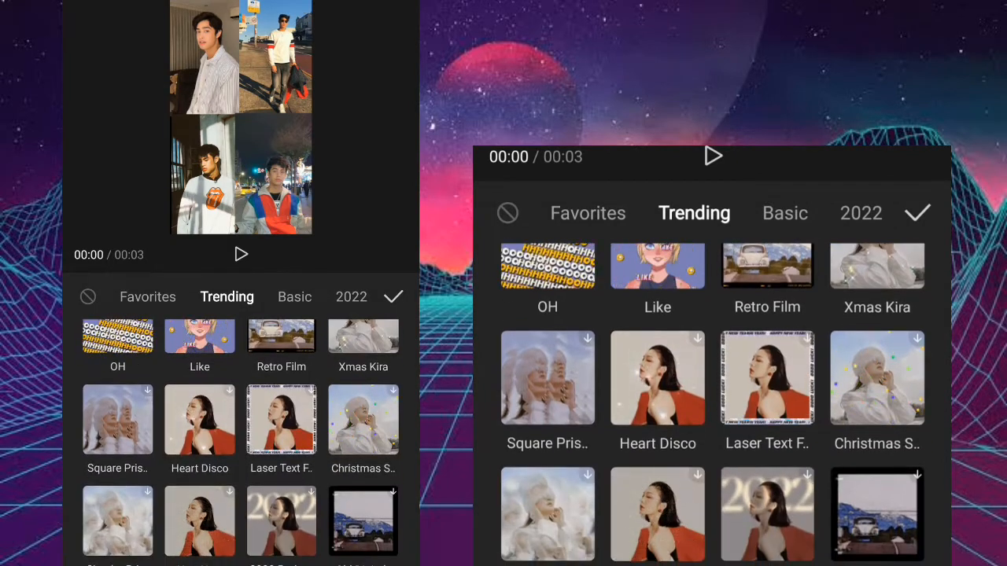
pyautogui.scroll(-3)
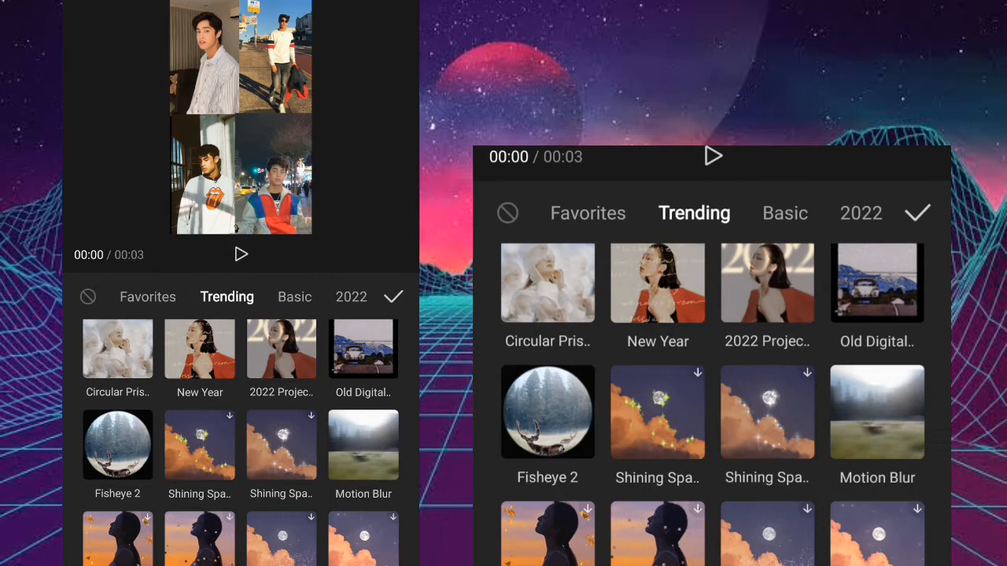
pyautogui.scroll(-3)
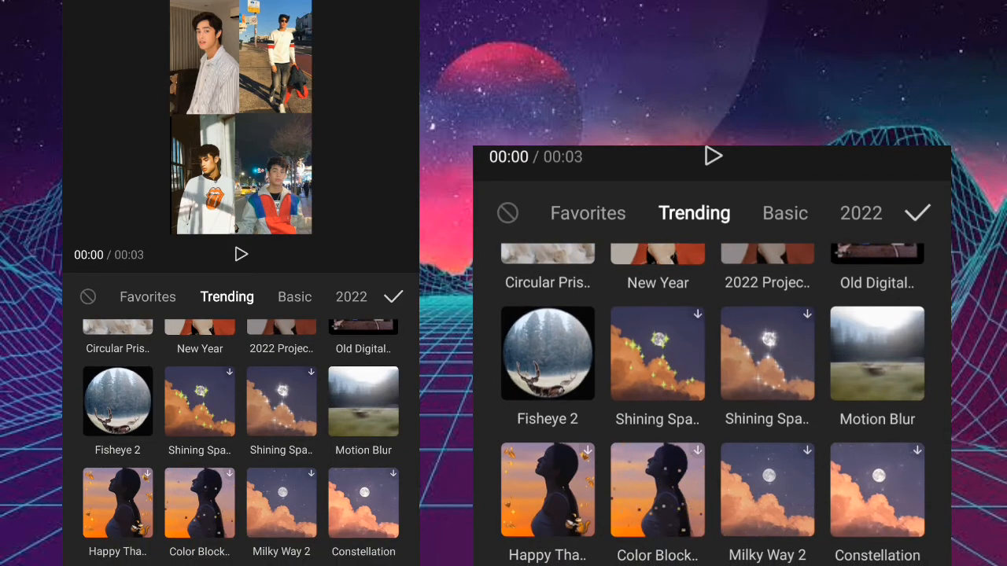
pyautogui.scroll(3)
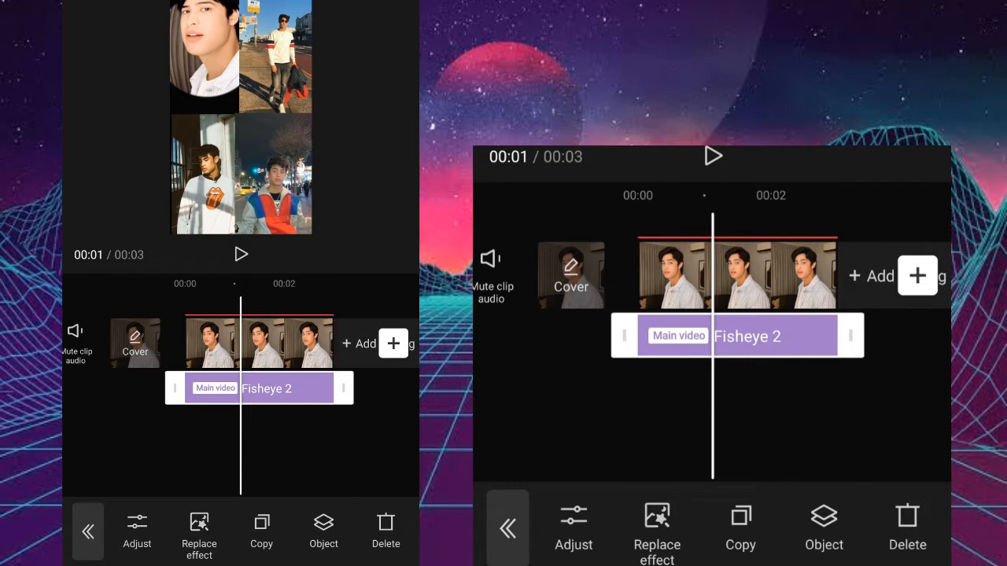
pyautogui.click(324, 532)
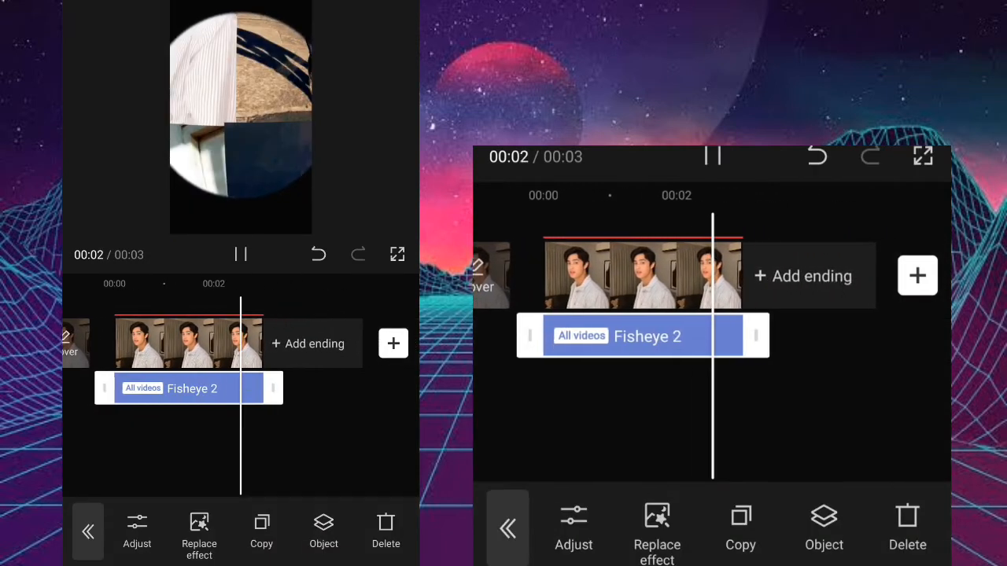
pyautogui.click(711, 156)
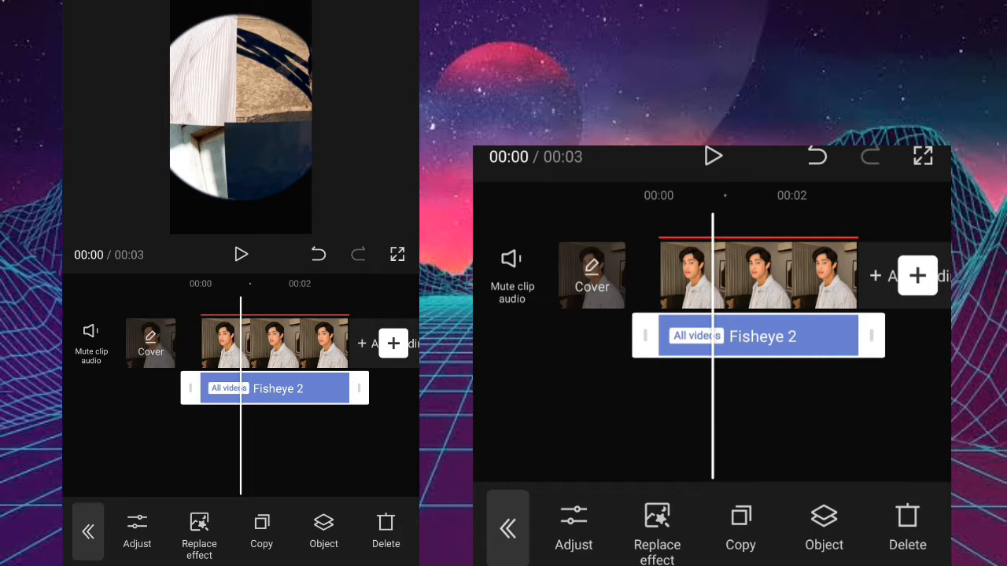
# - Adjust Fisheye 2 to filter strength 22, maximum range and size 0
pyautogui.click(137, 532)
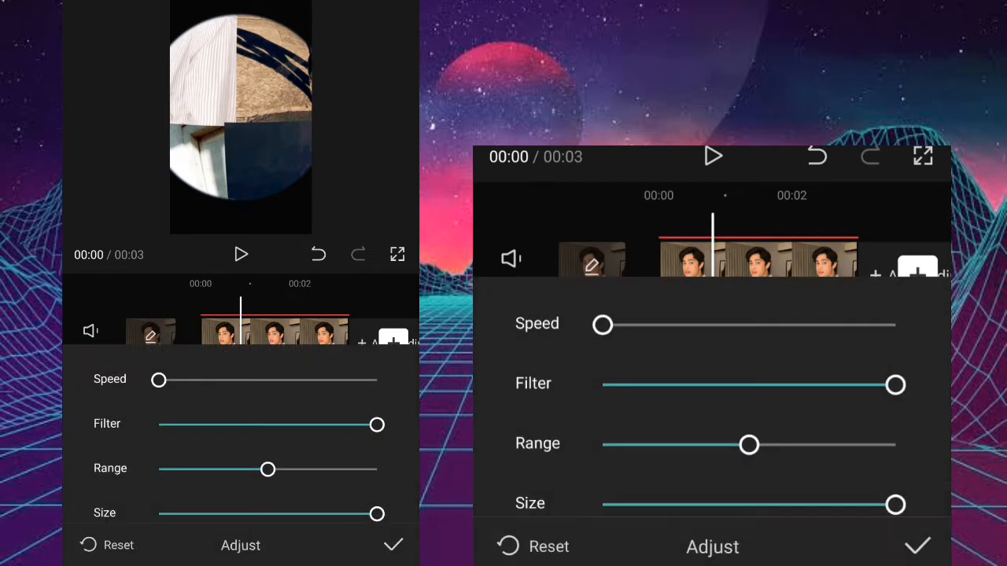
pyautogui.moveTo(159, 380); pyautogui.dragTo(321, 379)
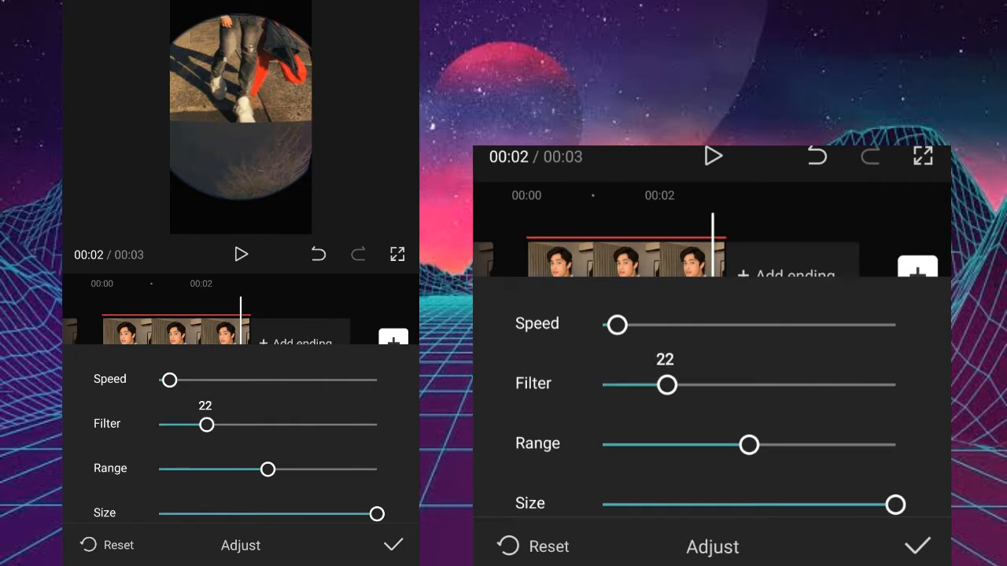
pyautogui.moveTo(207, 424); pyautogui.dragTo(378, 425)
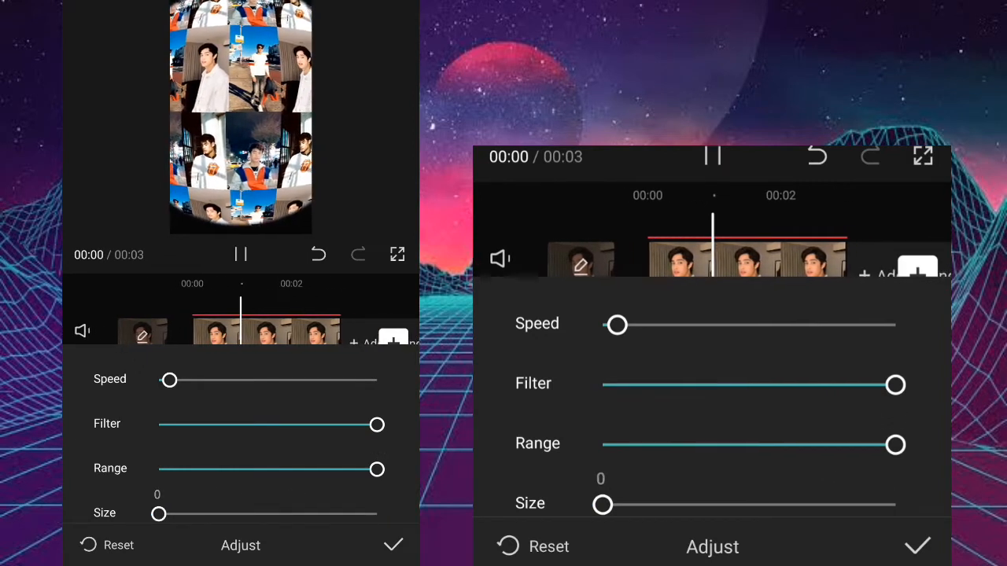
pyautogui.moveTo(159, 513); pyautogui.dragTo(242, 513)
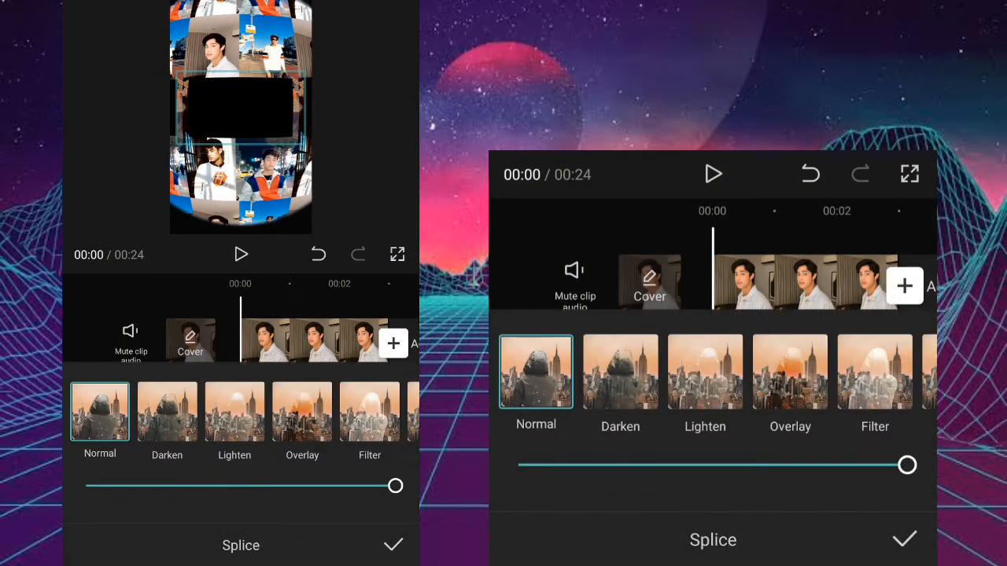
# - Confirm the new overlay layer with Normal blending, extending the project to 24 s
pyautogui.click(705, 371)
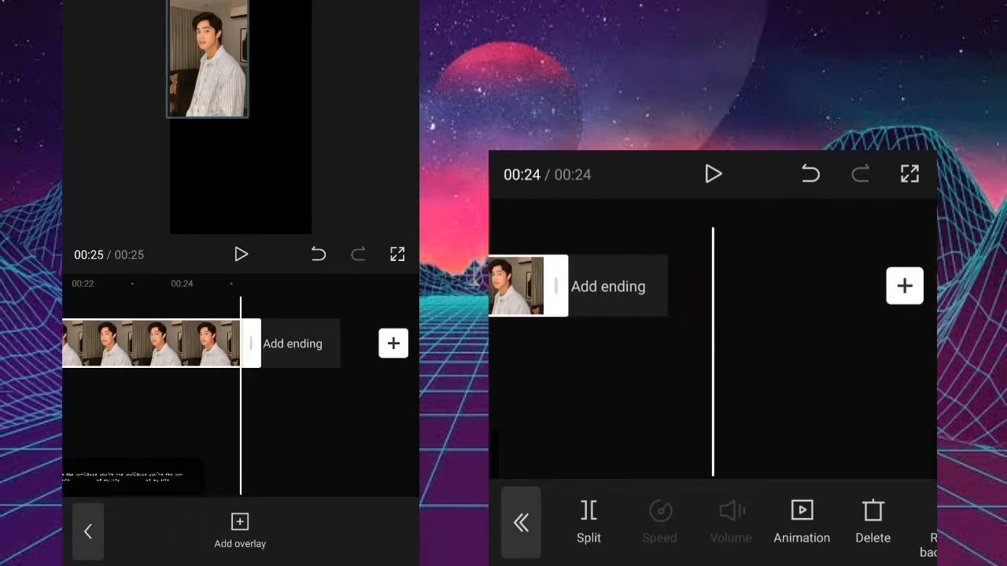
# - Trim the last main photo clip's end back to 00:24 and play the collage from the start
pyautogui.click(149, 343)
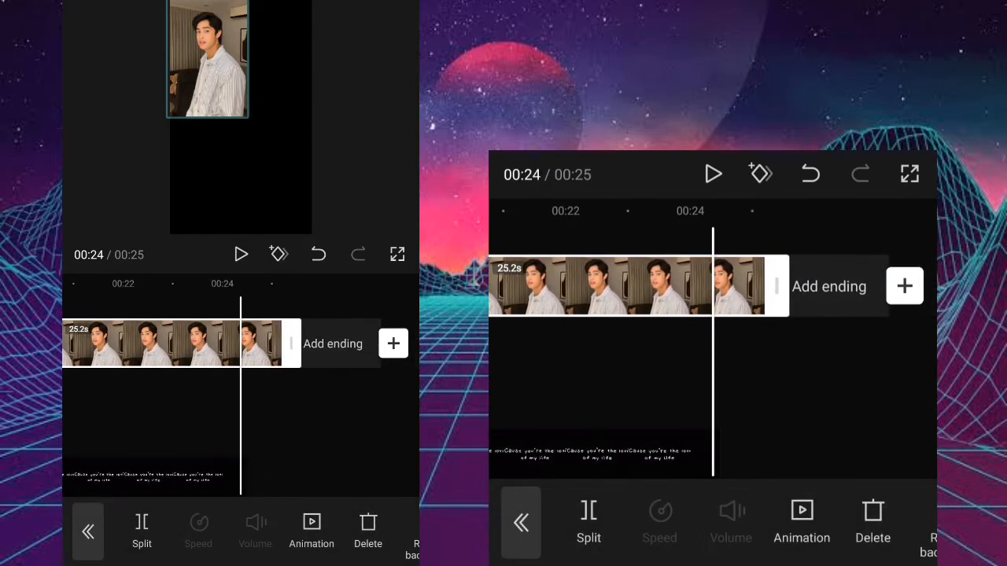
pyautogui.moveTo(779, 287); pyautogui.dragTo(724, 287)
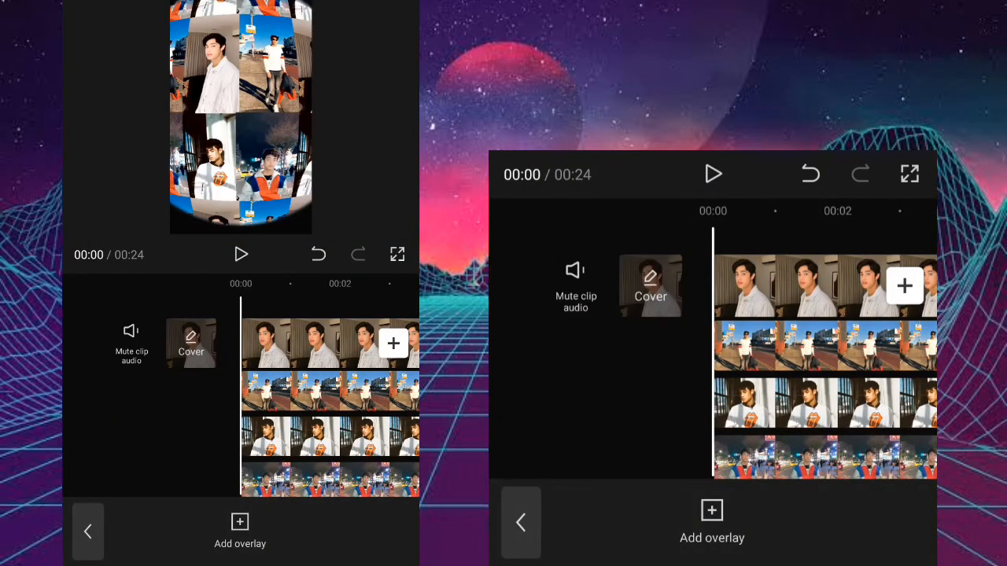
pyautogui.click(713, 173)
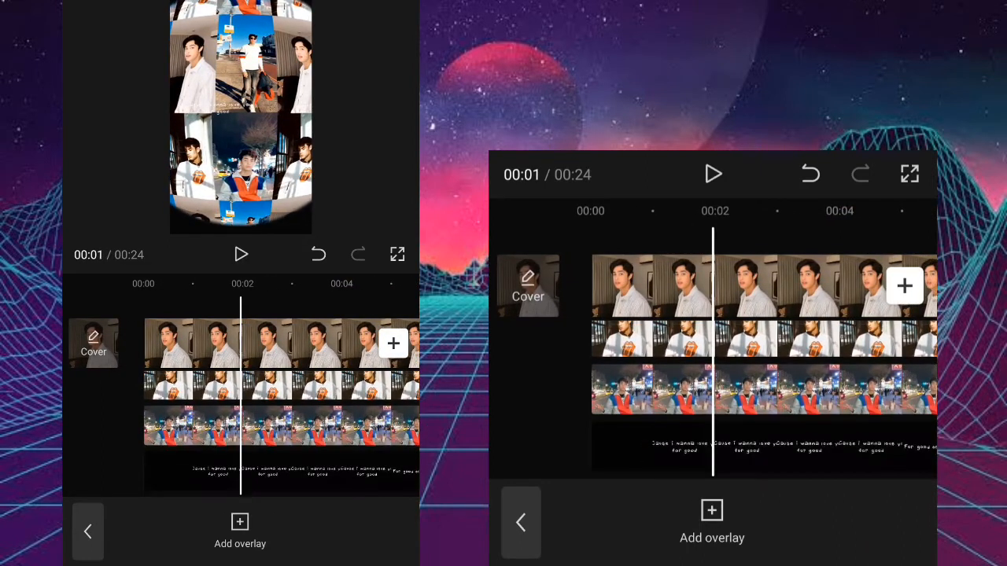
pyautogui.click(275, 472)
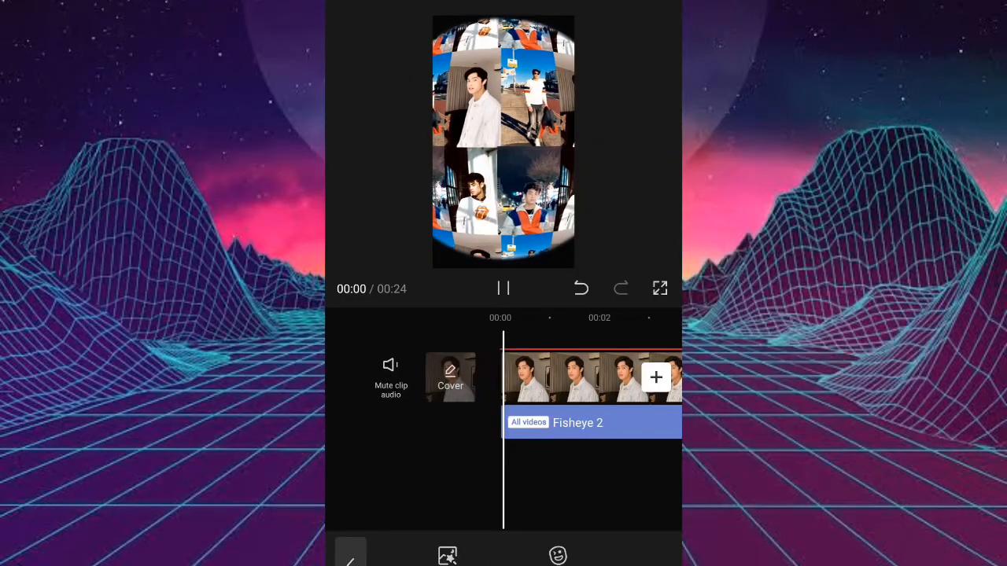
pyautogui.click(659, 288)
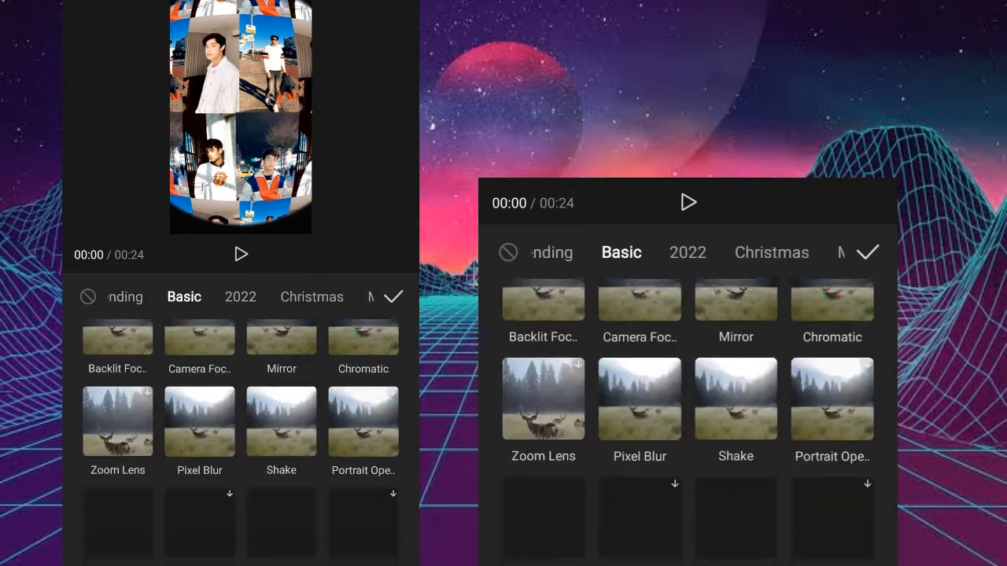
# - Apply the Film Frame 3 effect to the main video beneath Fisheye 2
pyautogui.click(771, 252)
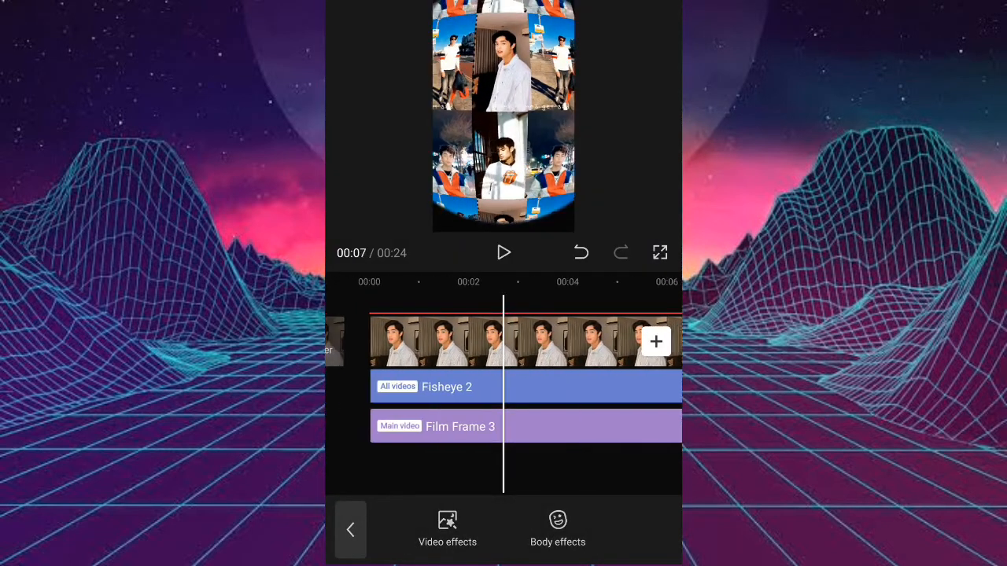
# - Exit the effects toolbar back to the main editing tools on the 24 s timeline
pyautogui.click(350, 529)
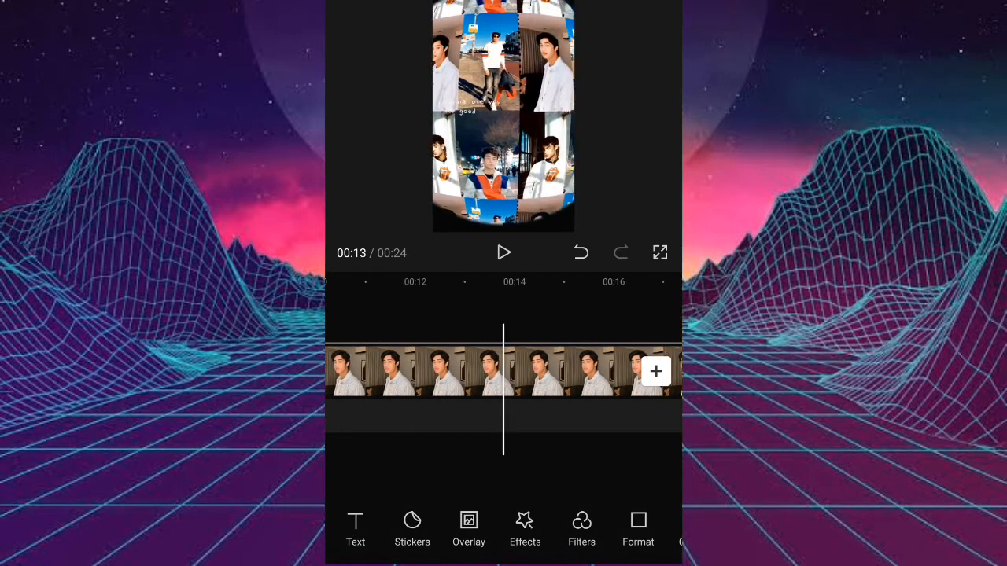
pyautogui.hscroll(3)
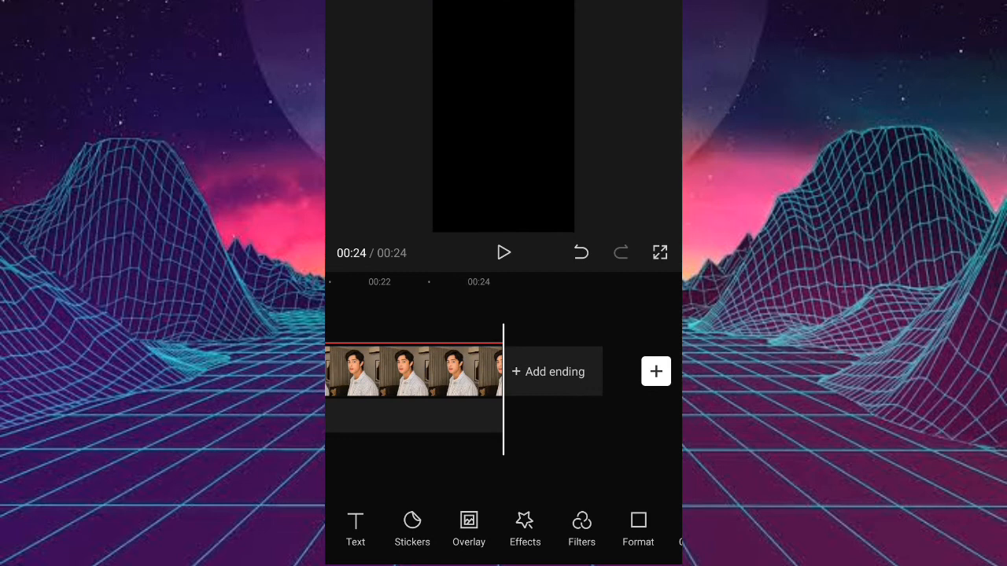